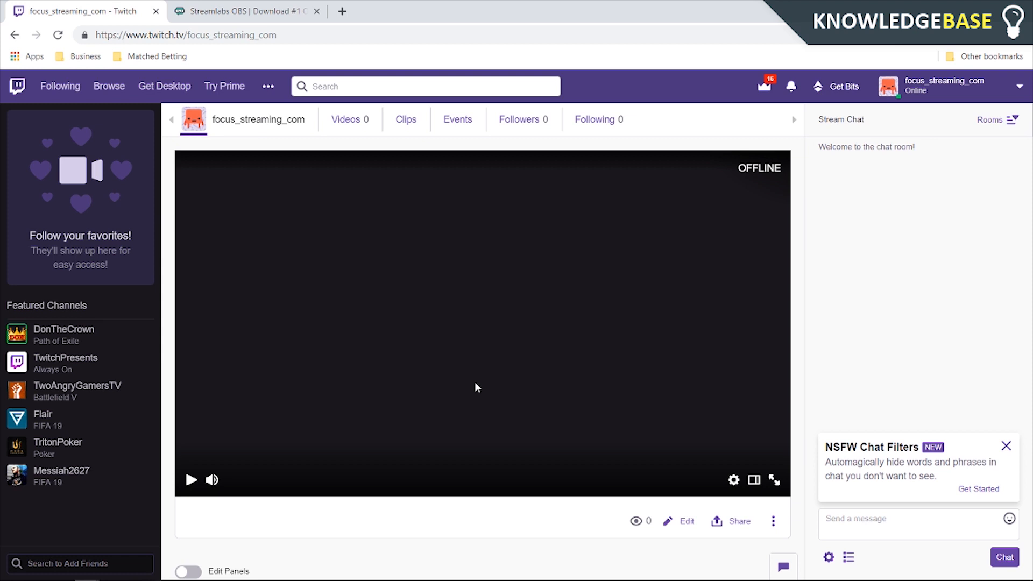
mouse_move(695, 142)
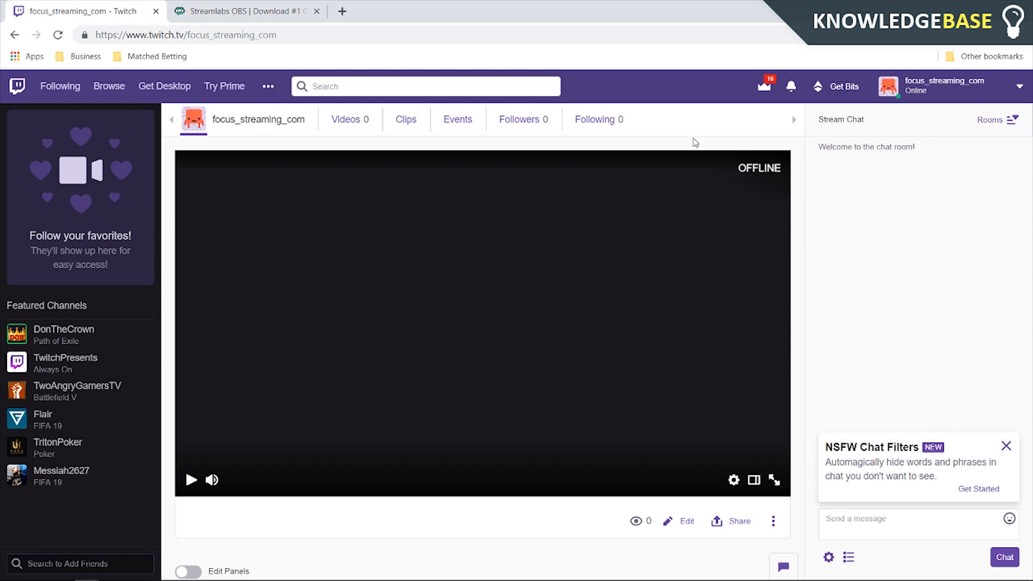
mouse_move(665, 142)
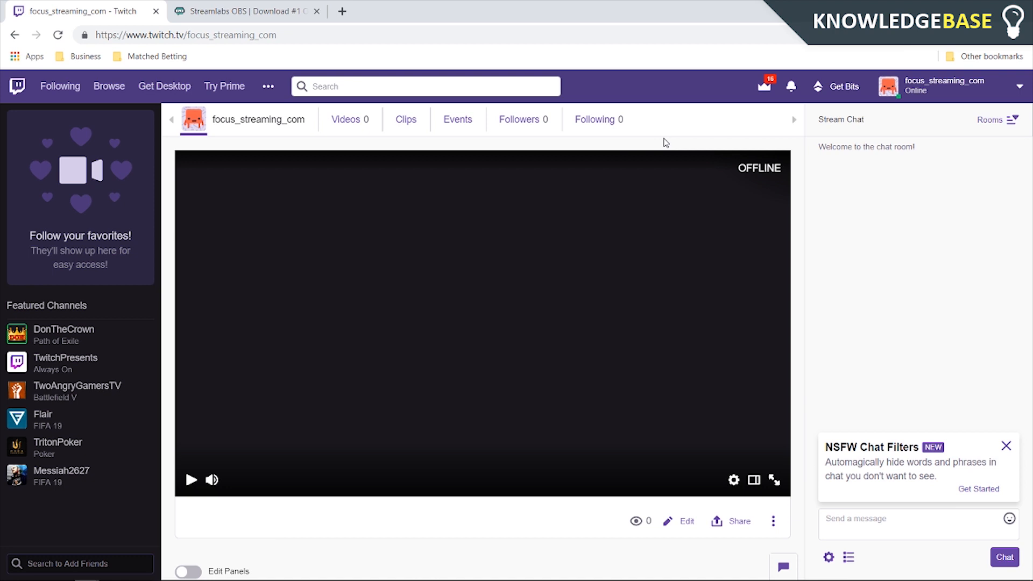
mouse_move(707, 138)
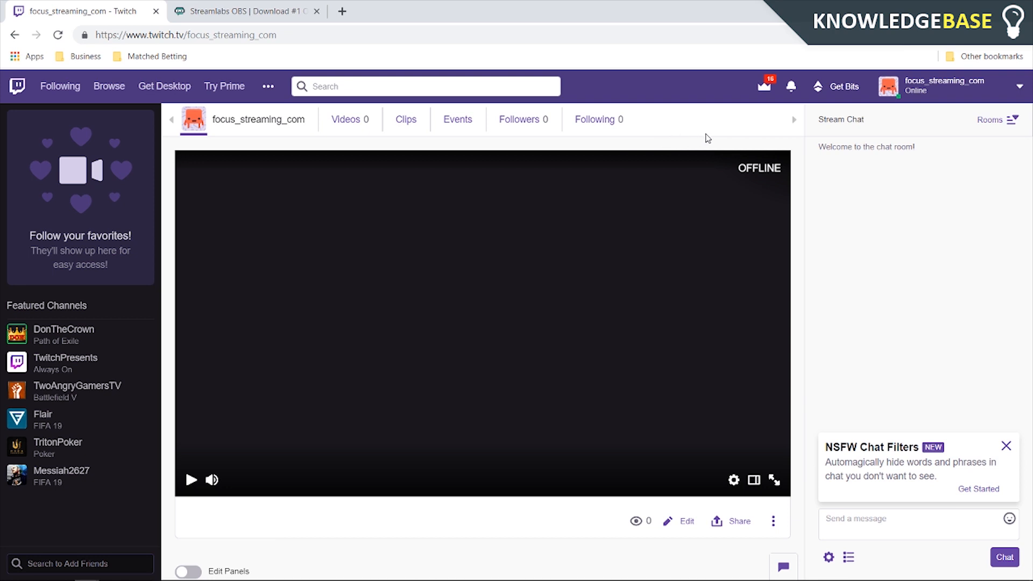
Open the Streamlabs tip page with its donation form from the channel's DONATE panel
scroll("down", 3)
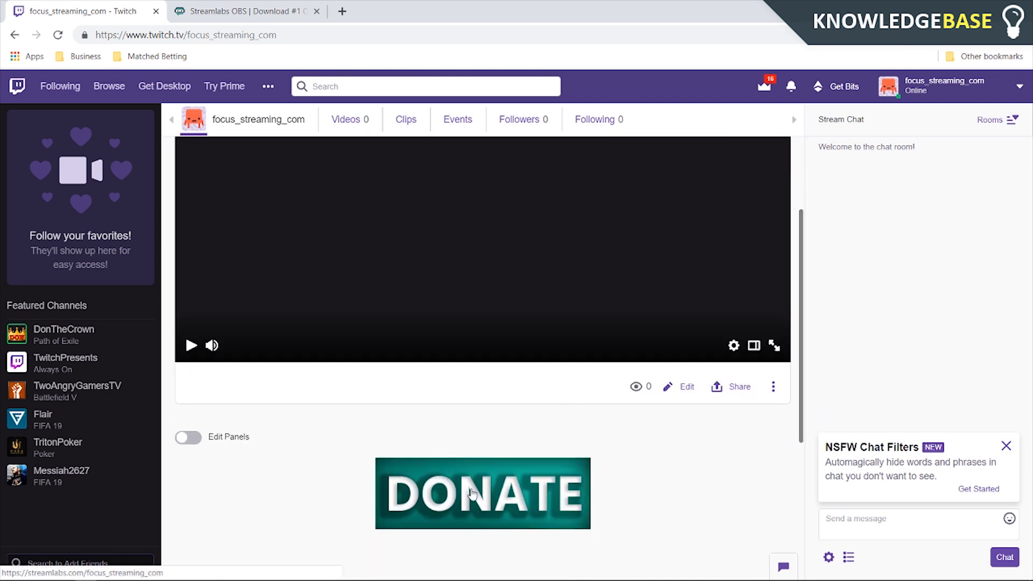
left_click(482, 494)
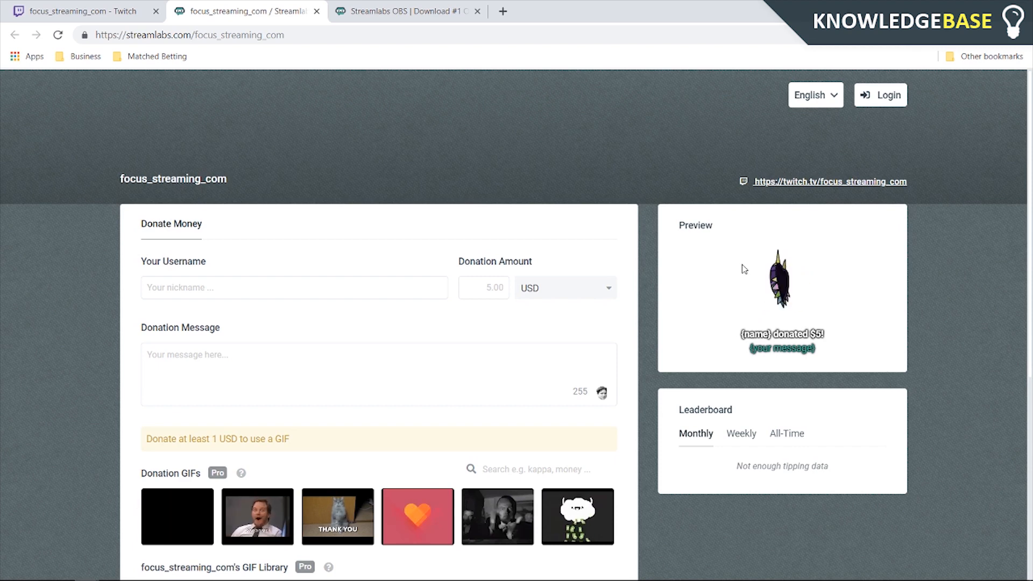
Return to the Twitch channel tab and scroll to view the DONATE panel
left_click(79, 12)
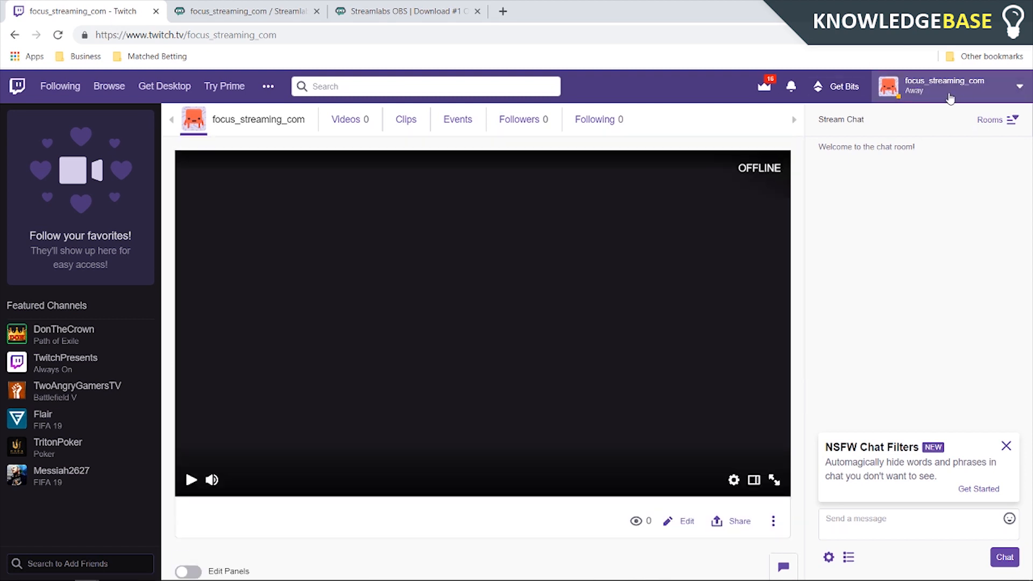
mouse_move(901, 135)
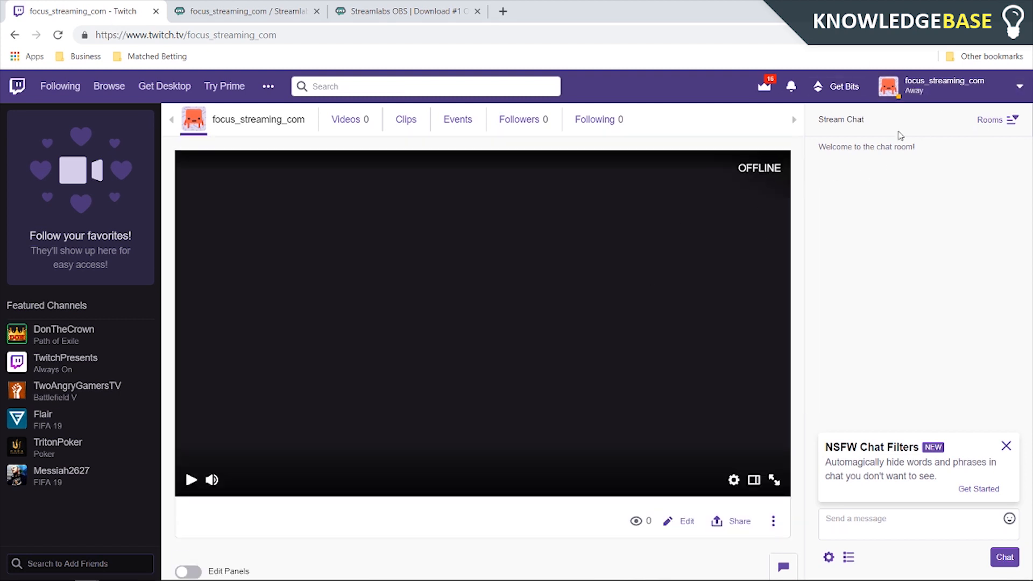
scroll("down", 3)
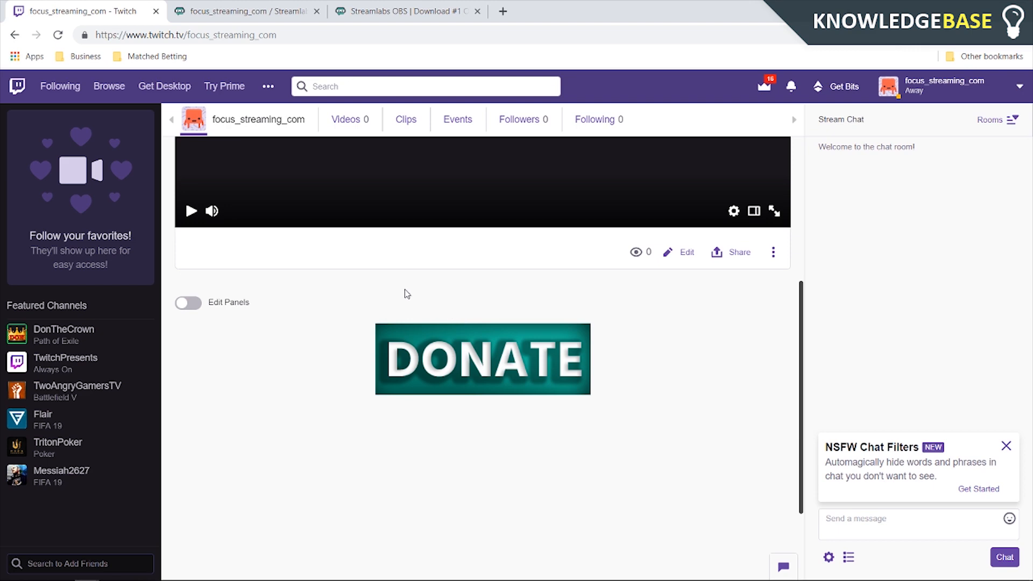
scroll("up", 3)
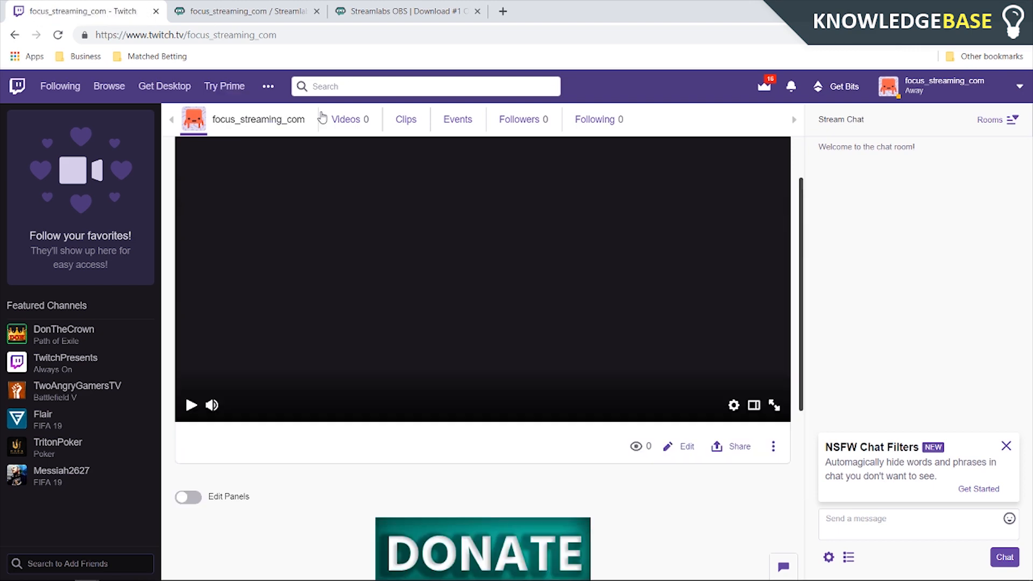
Log in to Streamlabs with the Twitch account from the Streamlabs homepage
left_click(405, 11)
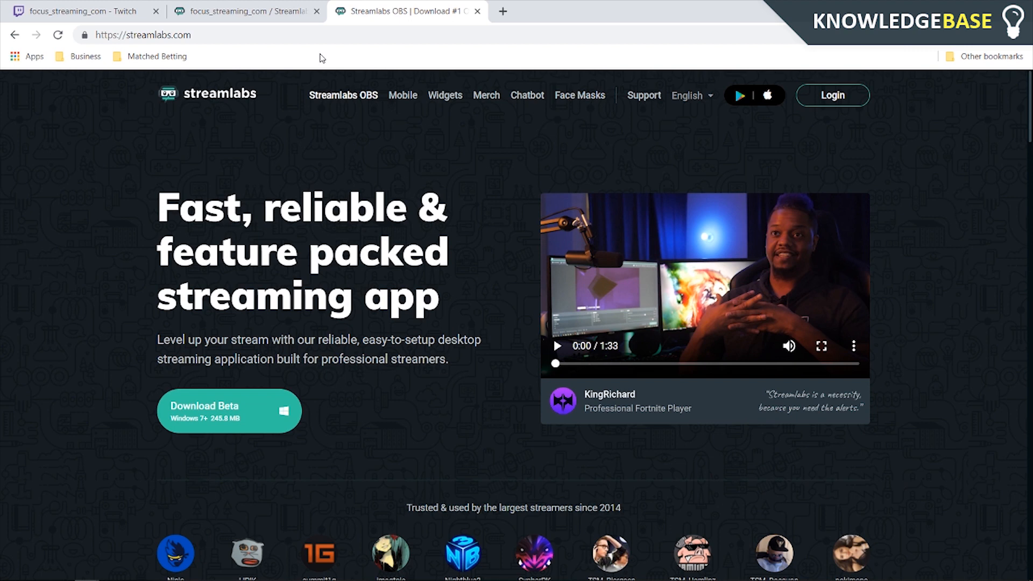
mouse_move(328, 147)
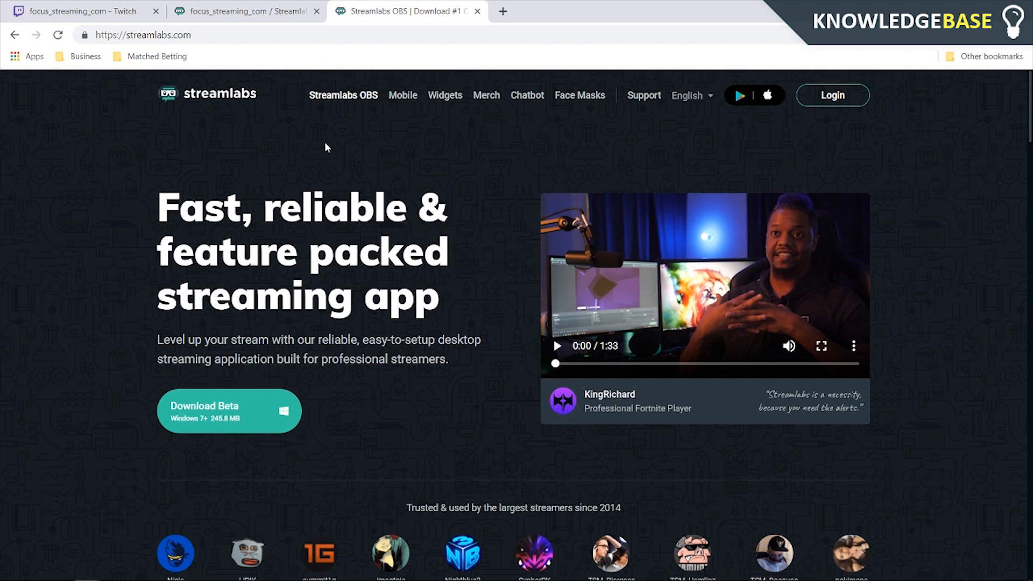
left_click(244, 11)
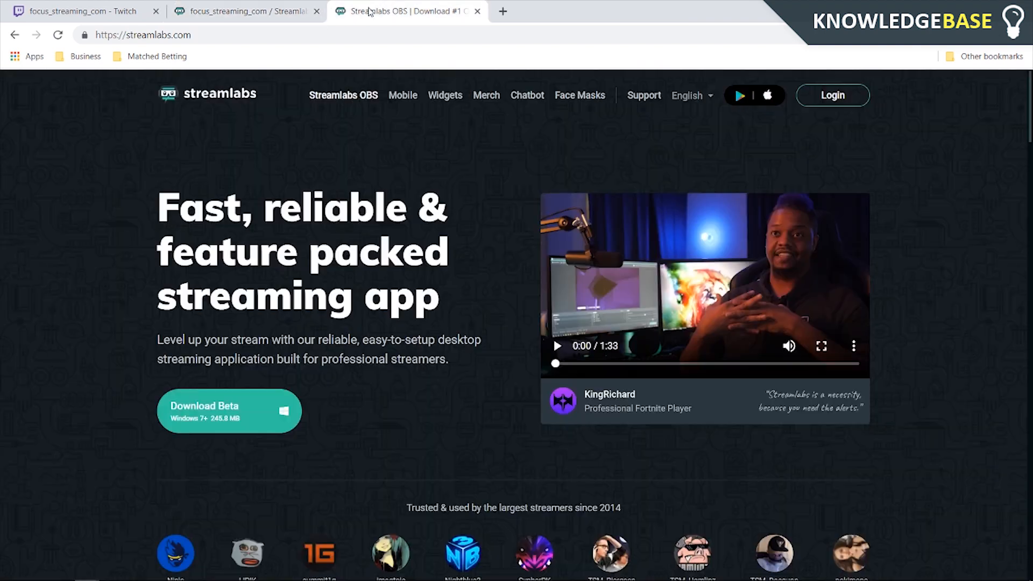
left_click(833, 94)
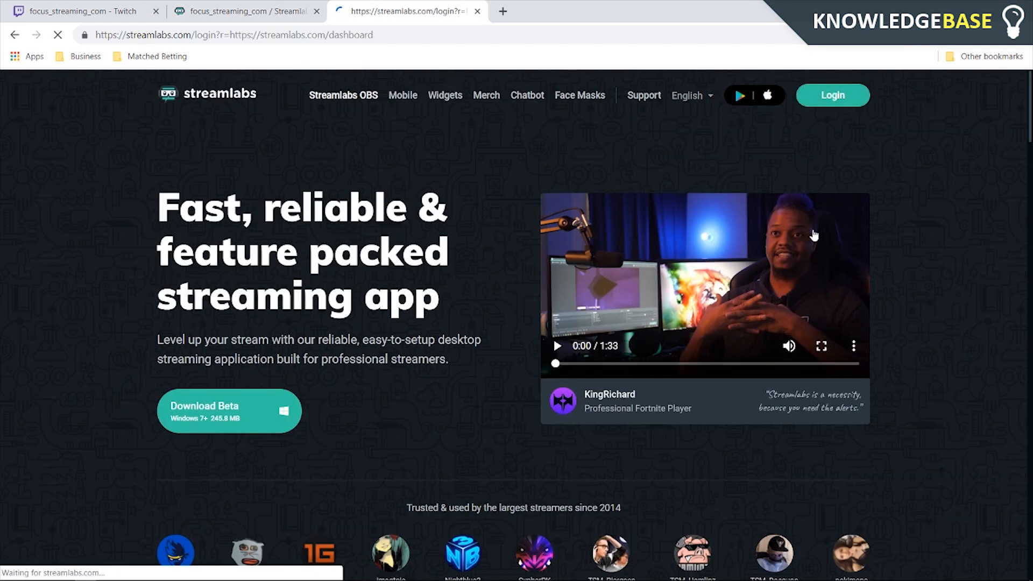
left_click(831, 95)
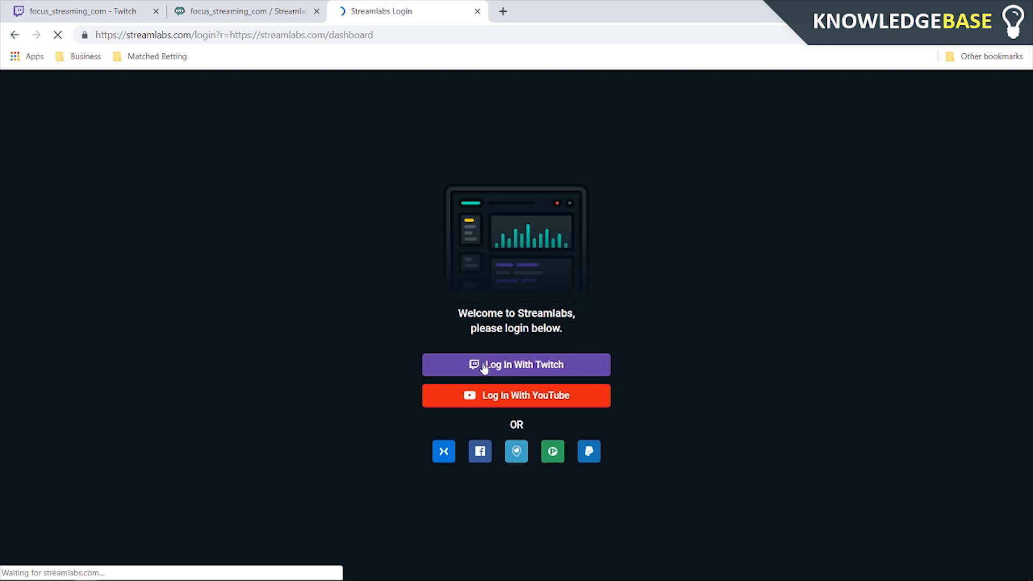
left_click(516, 364)
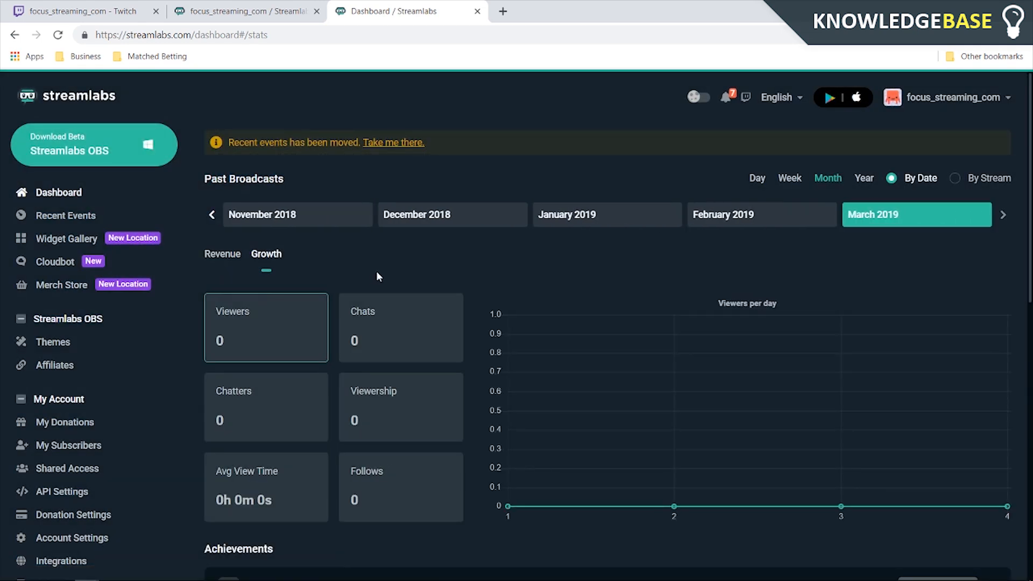
mouse_move(387, 273)
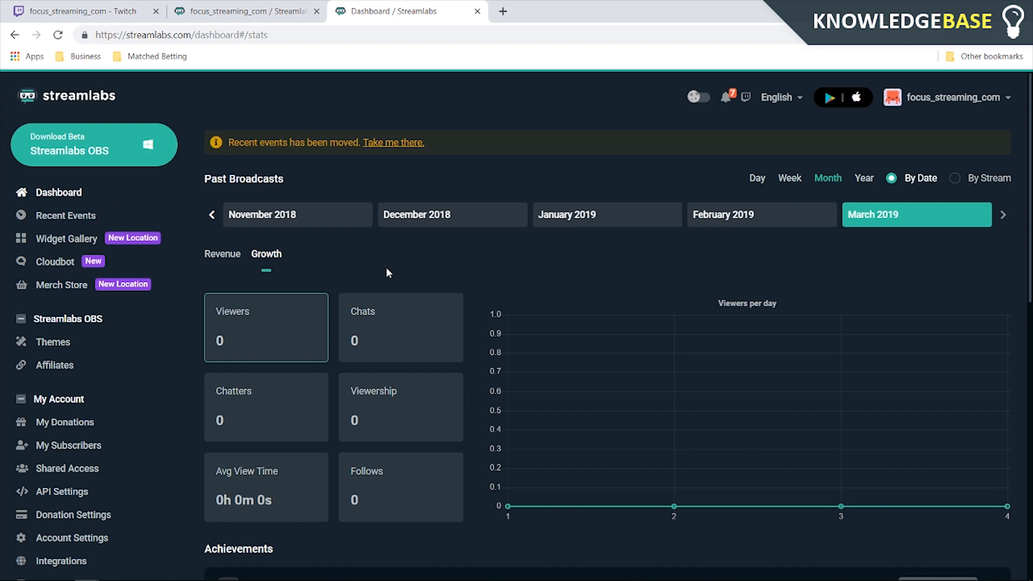
mouse_move(186, 286)
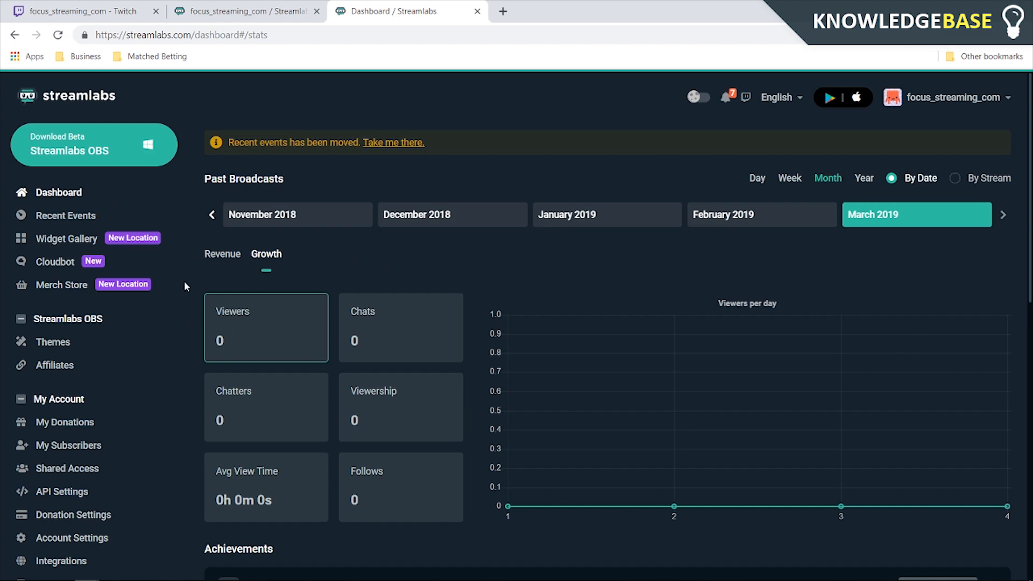
Scroll down the Streamlabs dashboard sidebar toward Donation Settings
scroll("down", 3)
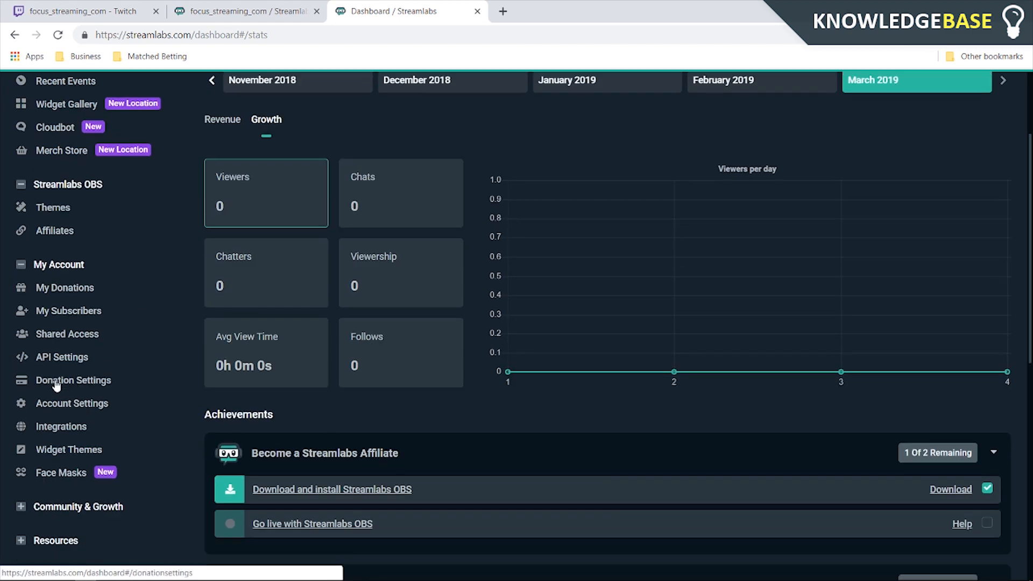
scroll("down", 3)
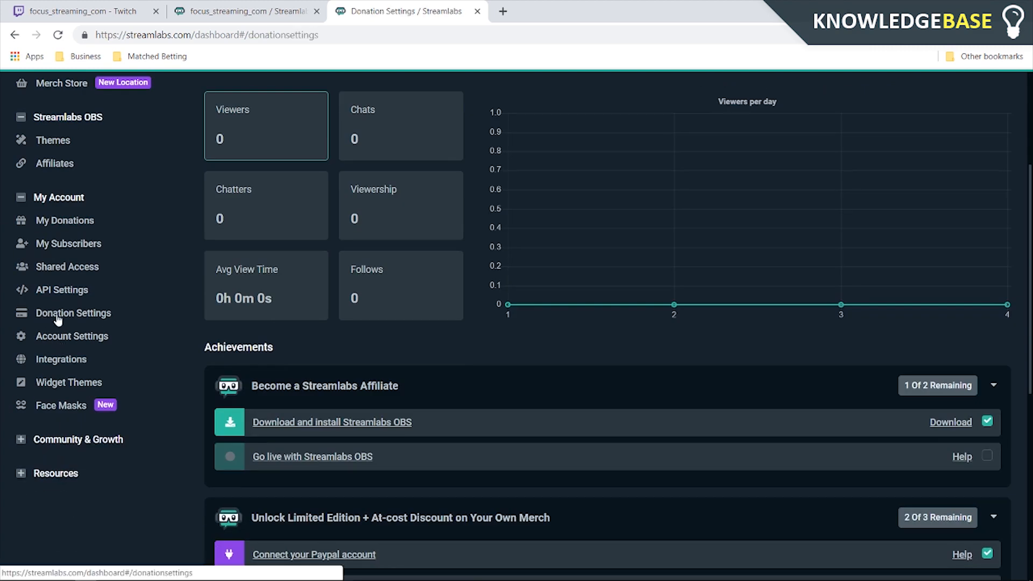
Check Donation Settings for the connected PayPal method, then return to the tip page
left_click(74, 314)
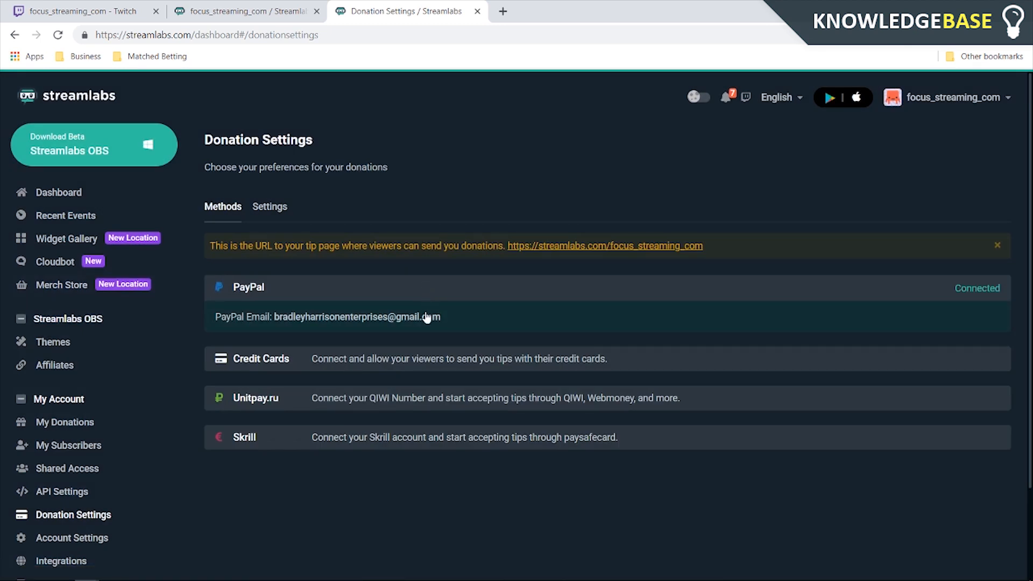
mouse_move(284, 307)
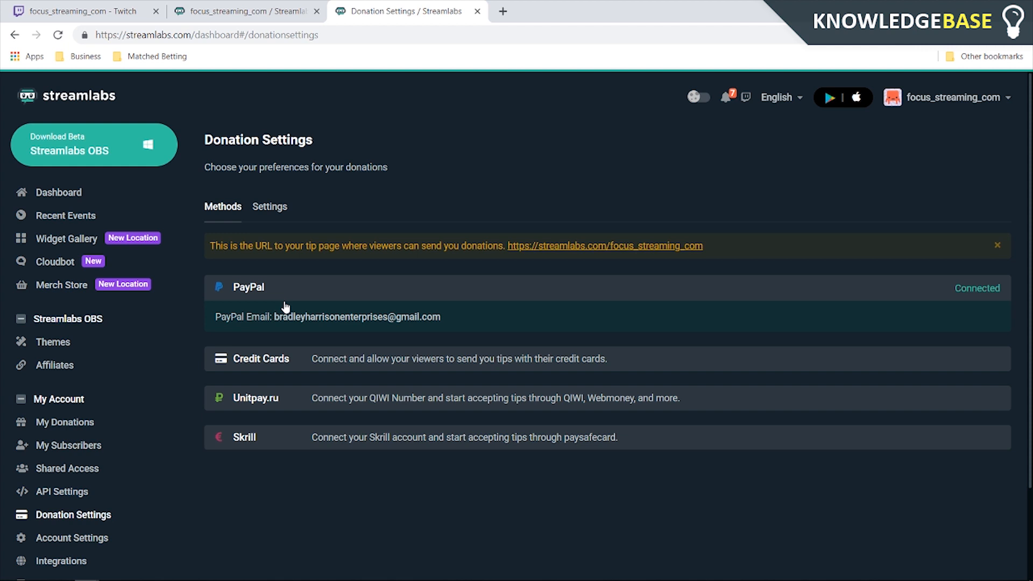
mouse_move(290, 328)
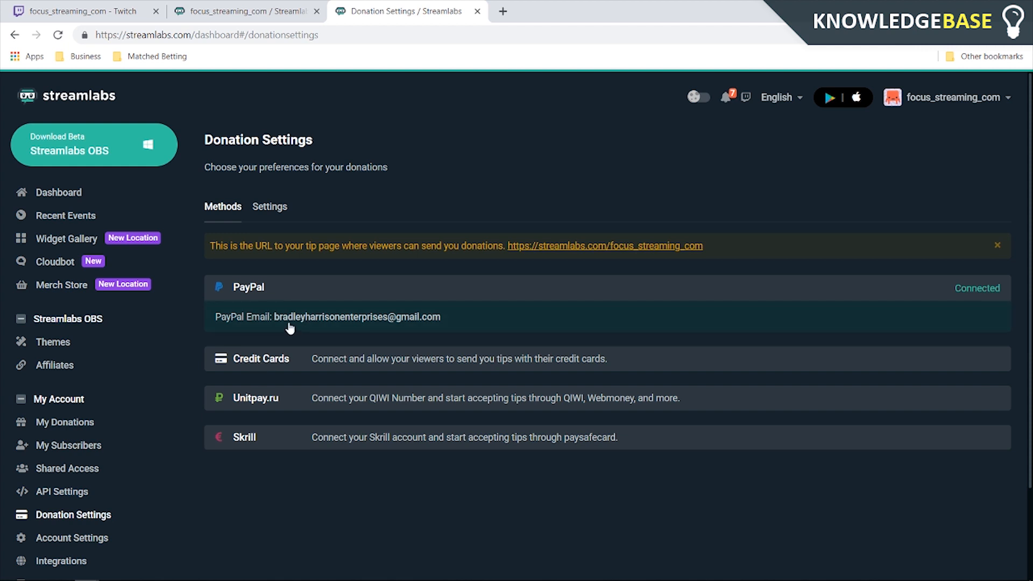
mouse_move(421, 323)
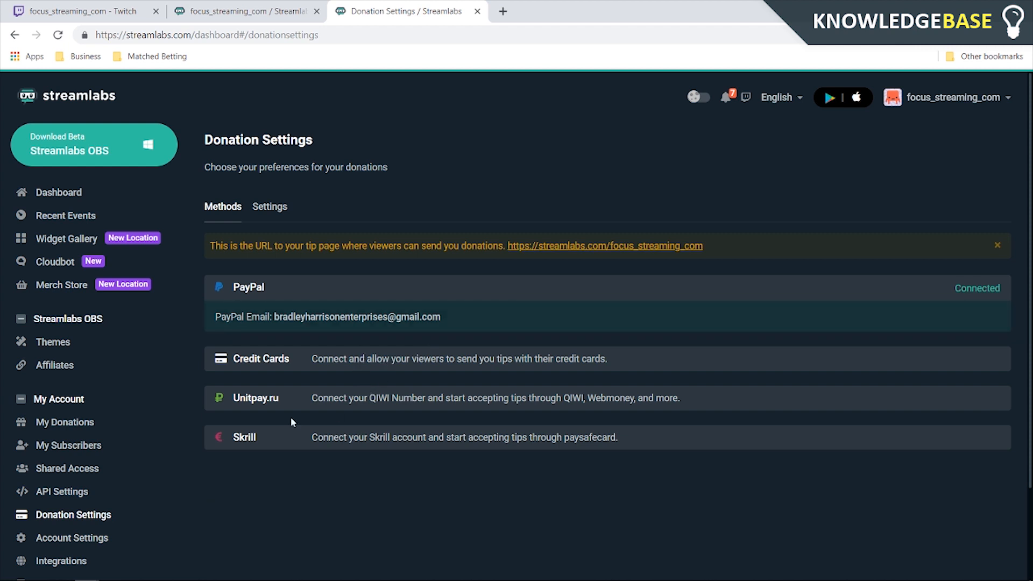
mouse_move(338, 360)
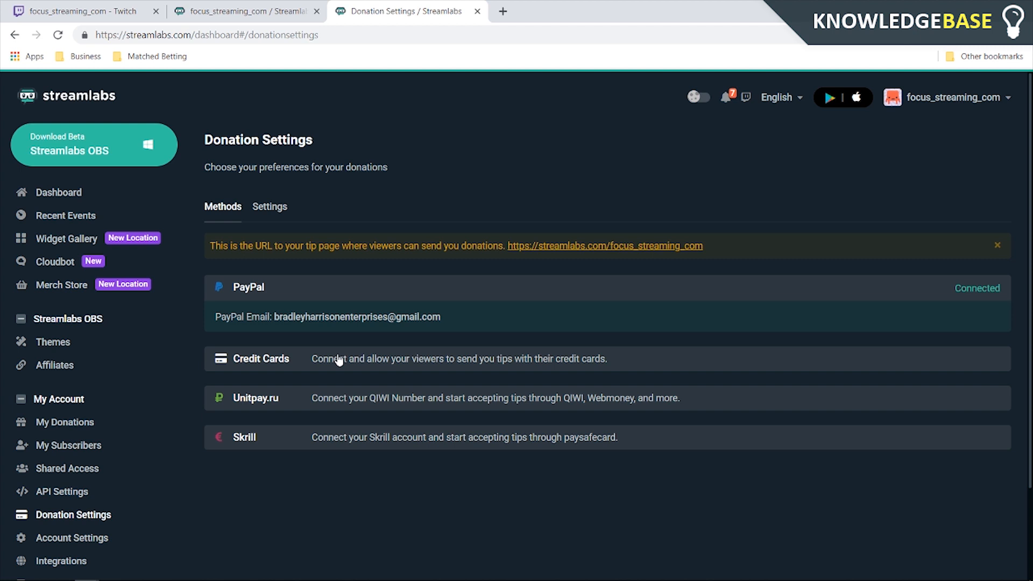
mouse_move(285, 331)
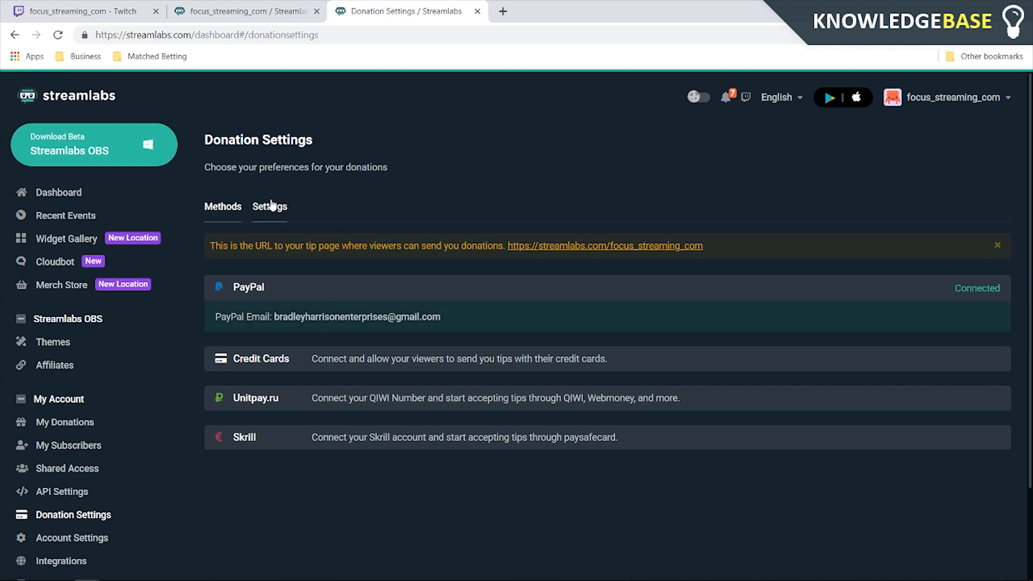
left_click(270, 206)
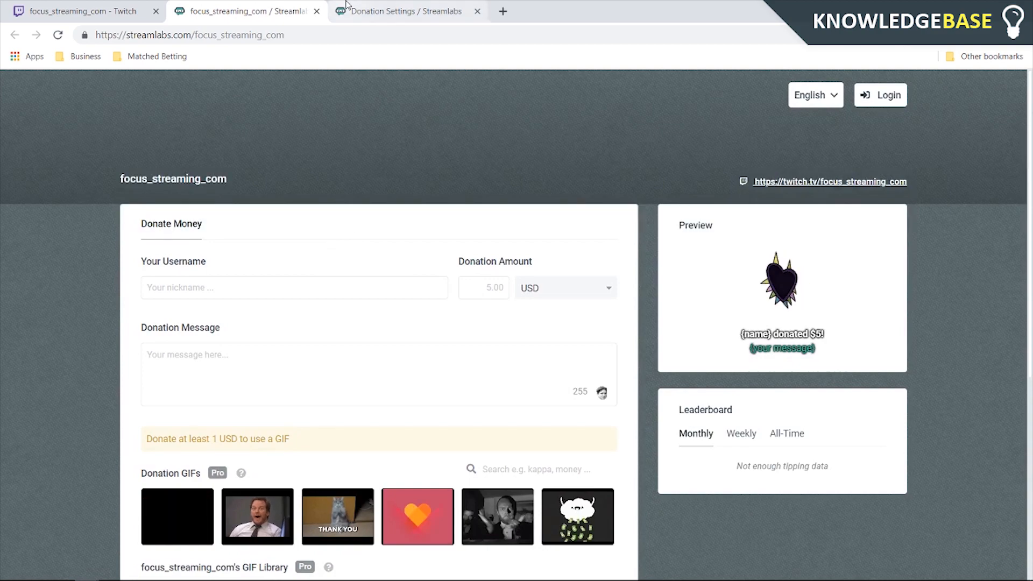
left_click(407, 11)
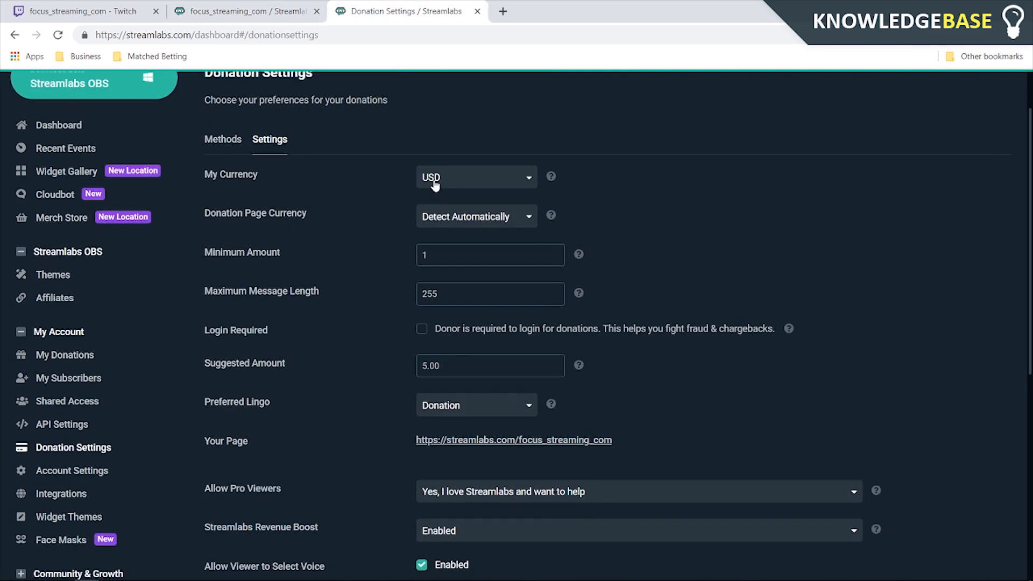
mouse_move(472, 185)
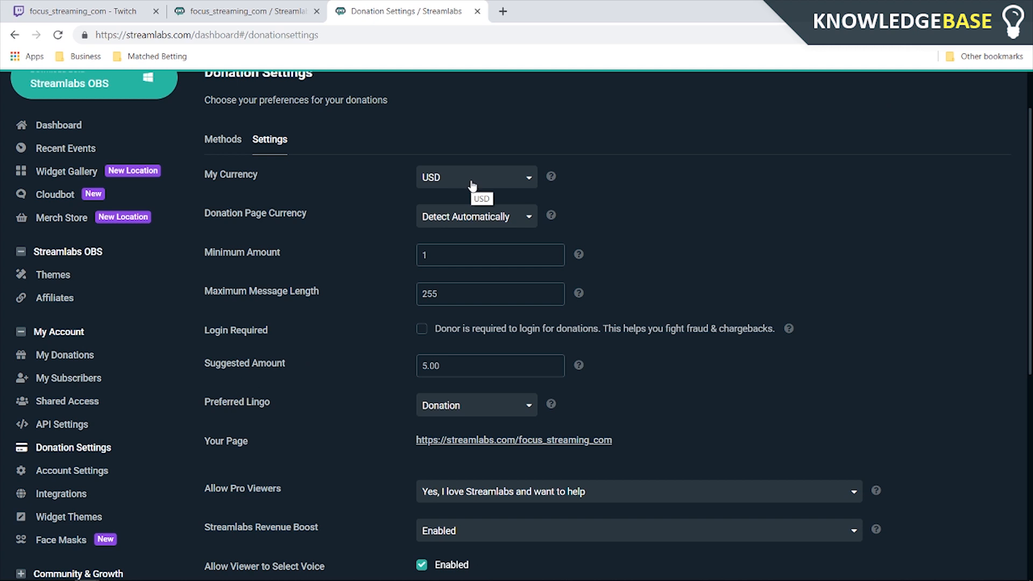
mouse_move(487, 193)
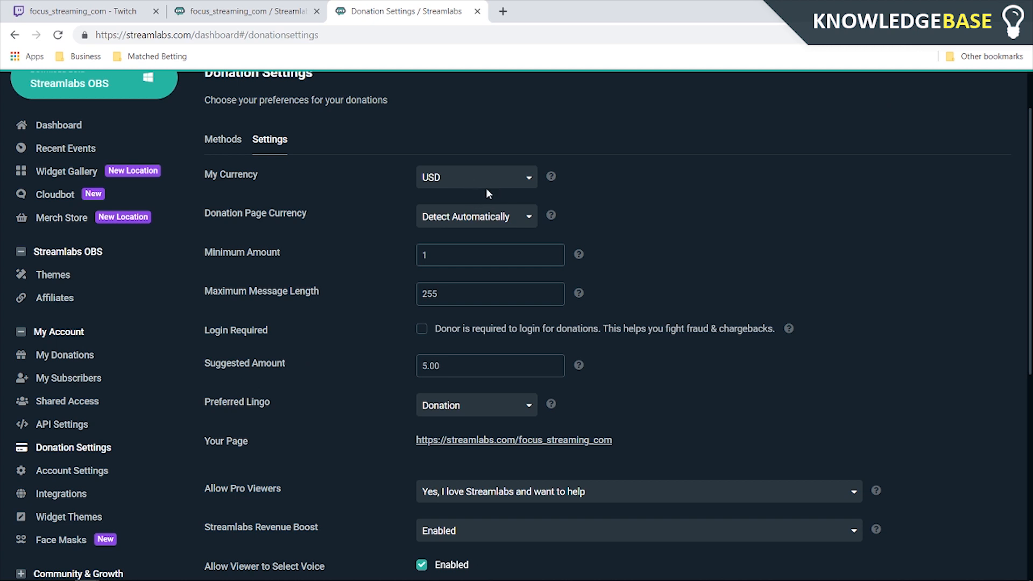
mouse_move(478, 217)
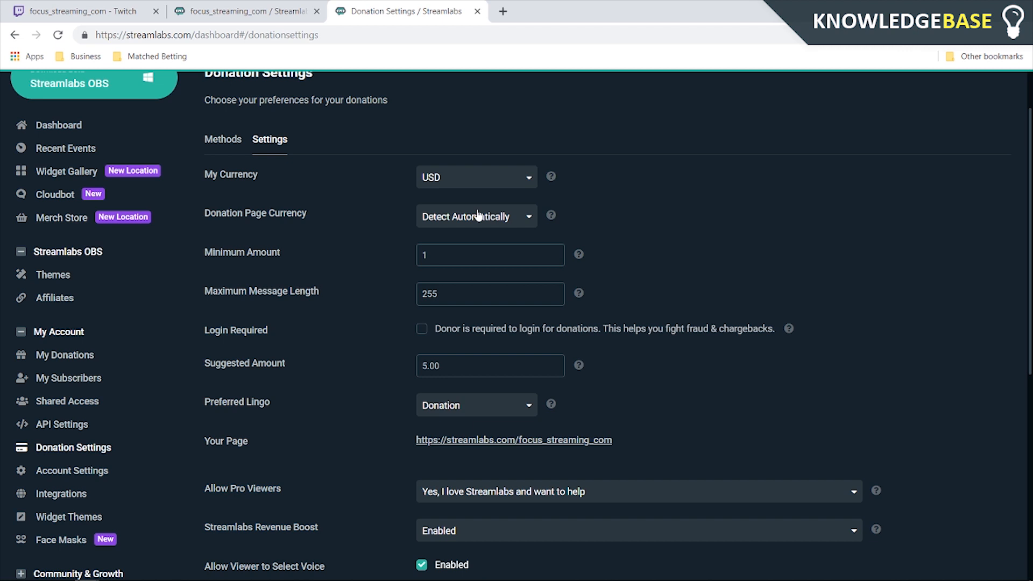
mouse_move(267, 204)
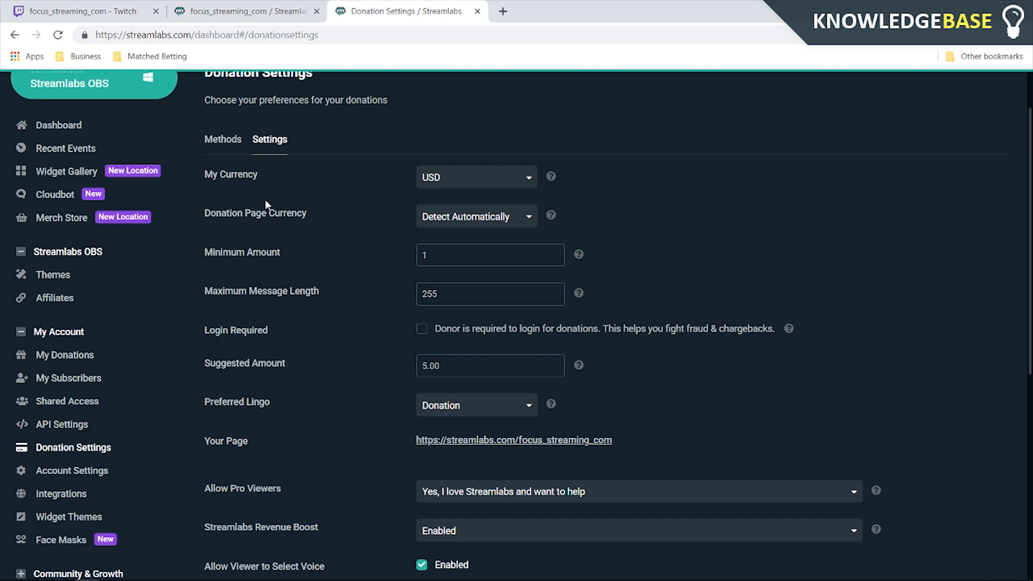
mouse_move(434, 223)
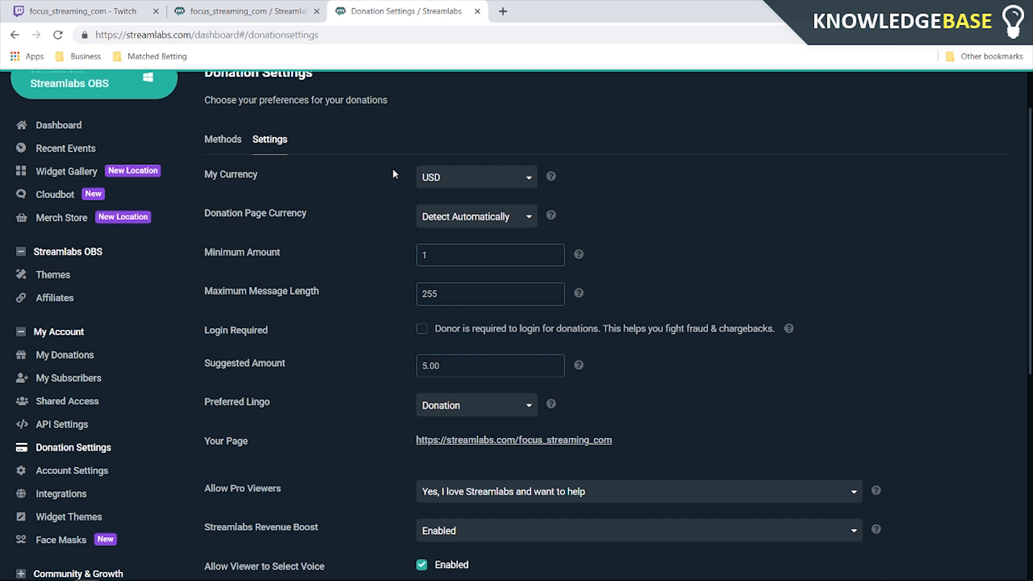
mouse_move(592, 323)
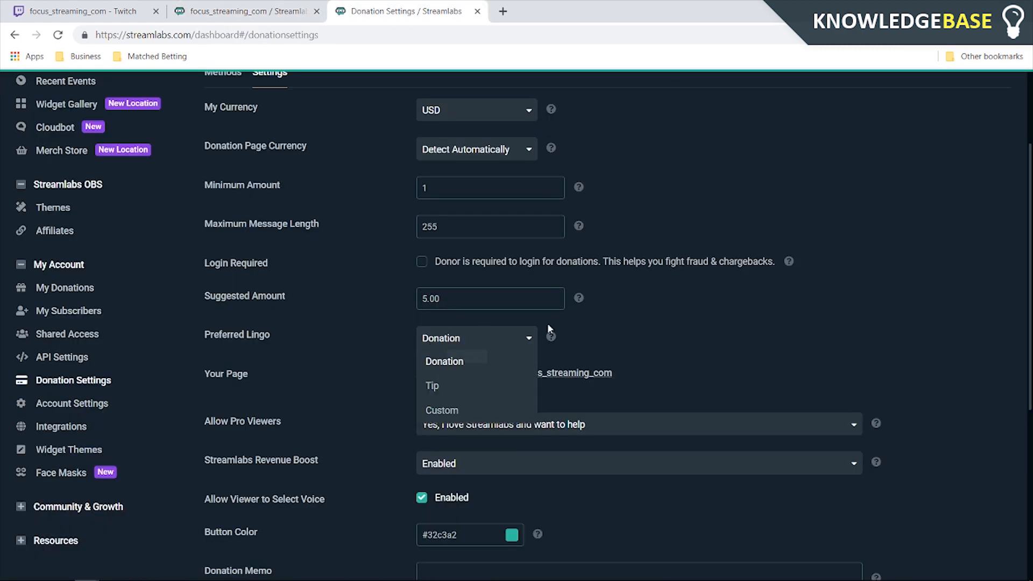
Keep Donation as the preferred lingo and save the donation settings
left_click(444, 361)
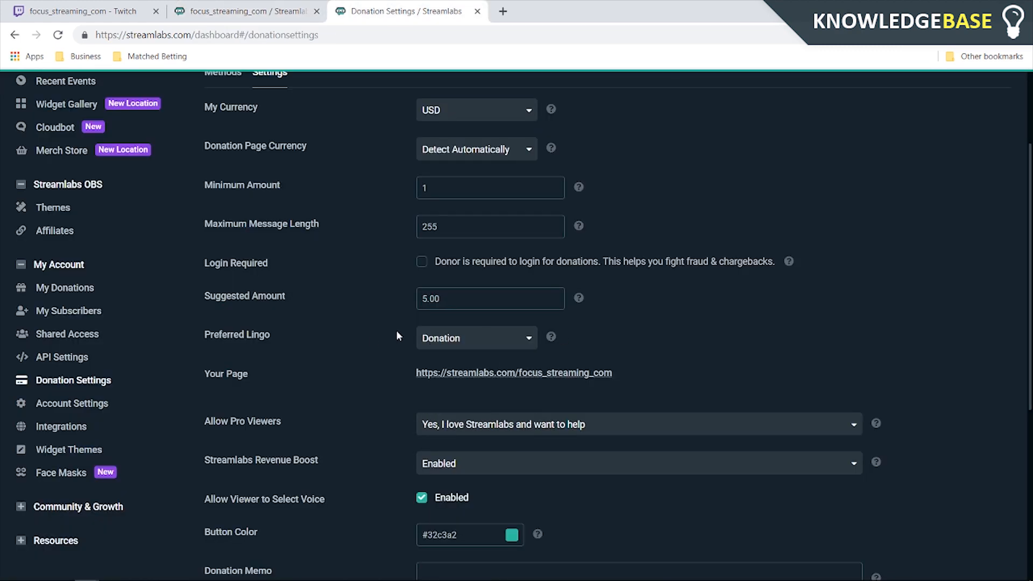
scroll("down", 3)
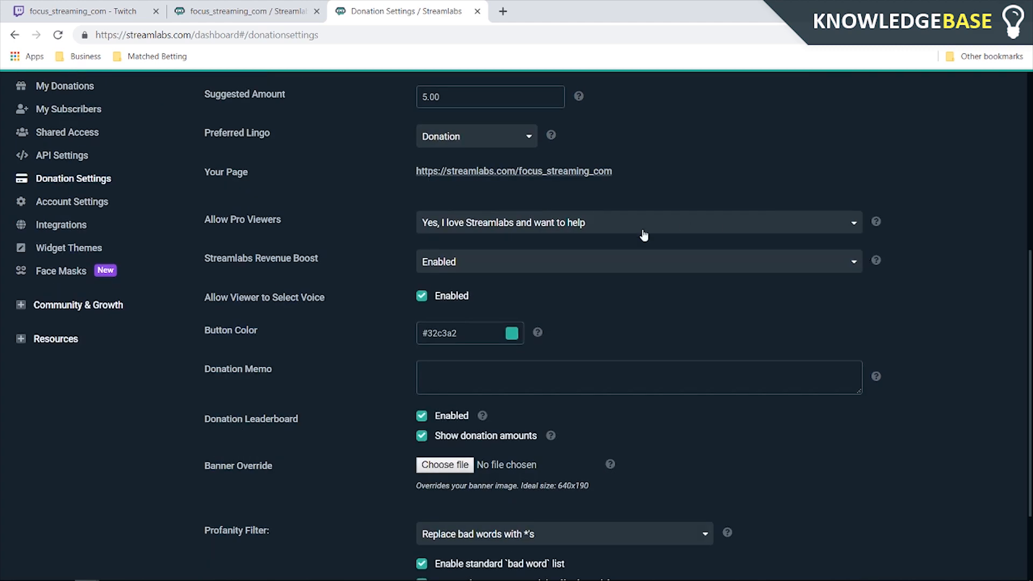
scroll("down", 3)
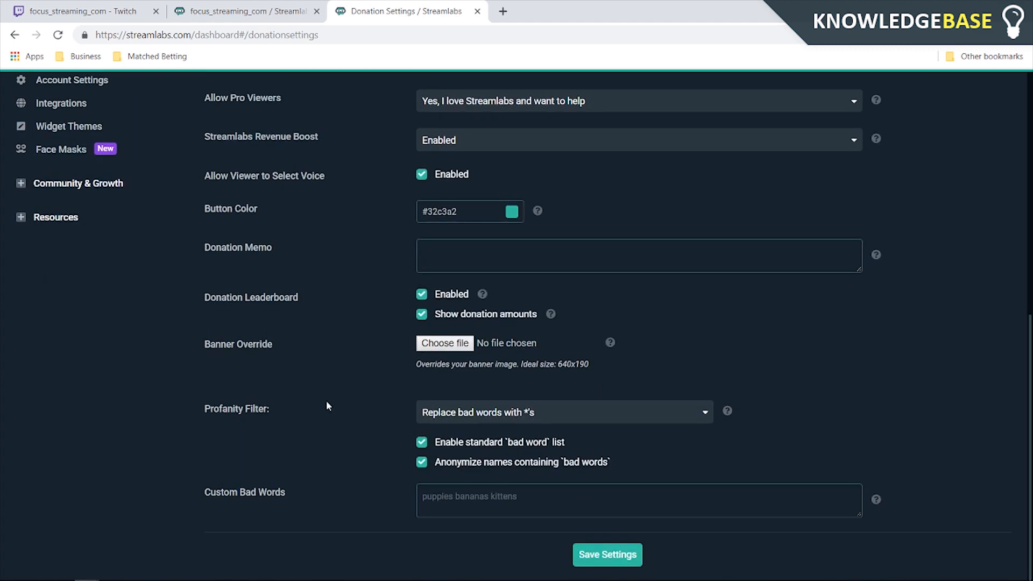
scroll("up", 3)
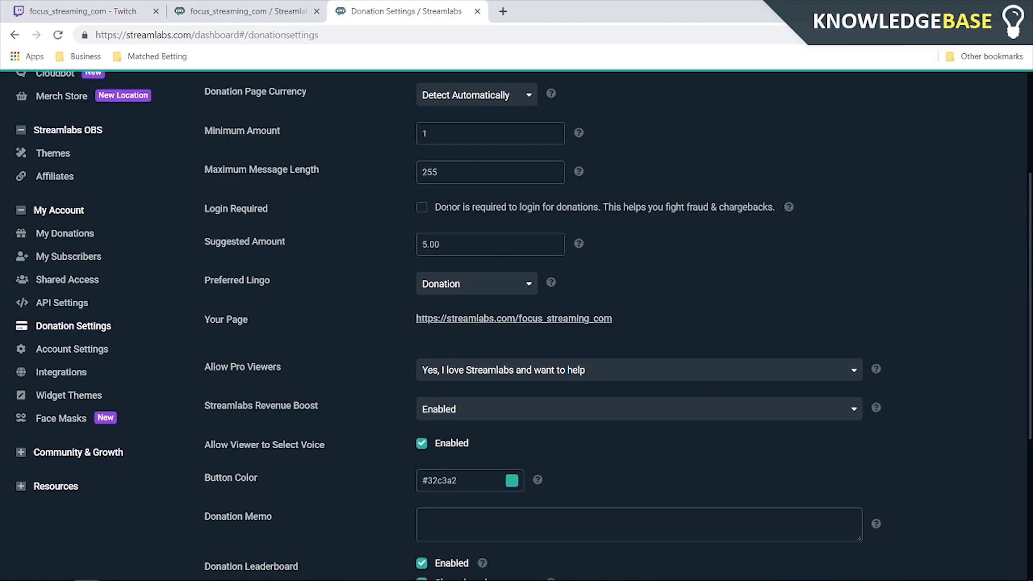
scroll("down", 3)
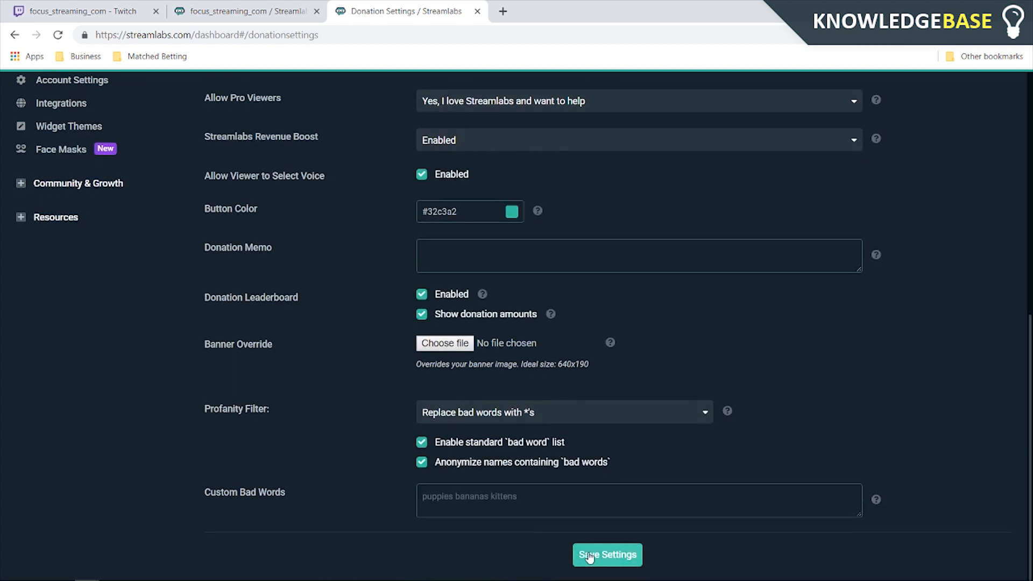
left_click(607, 554)
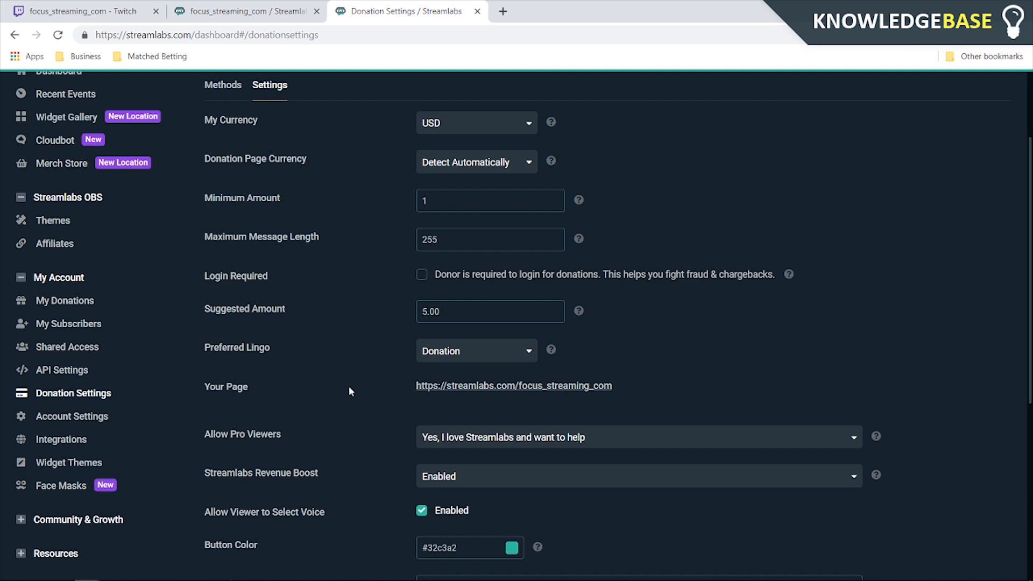
Open the channel's streamlabs.com tip page link in a new tab
right_click(514, 385)
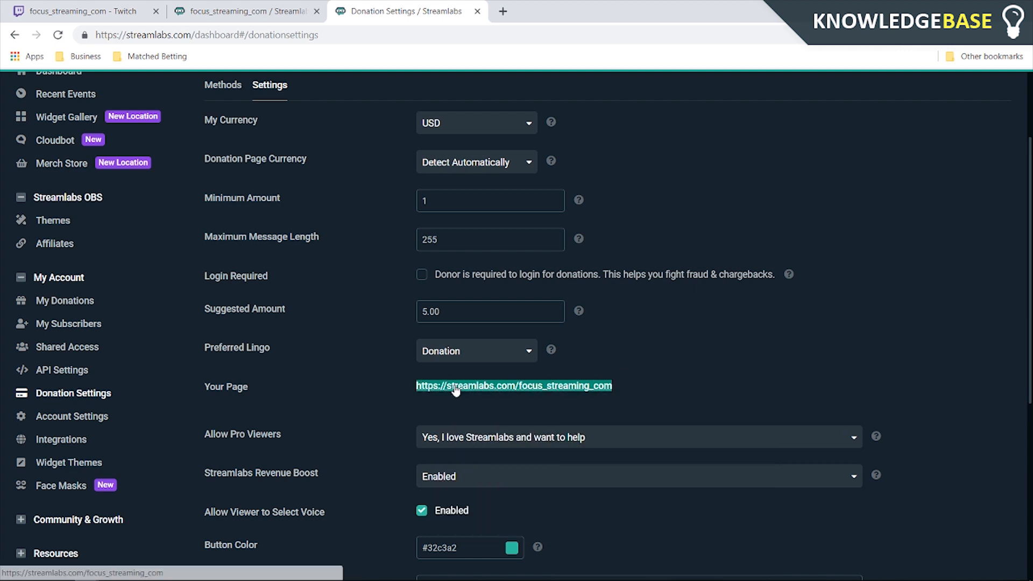
left_click(513, 385)
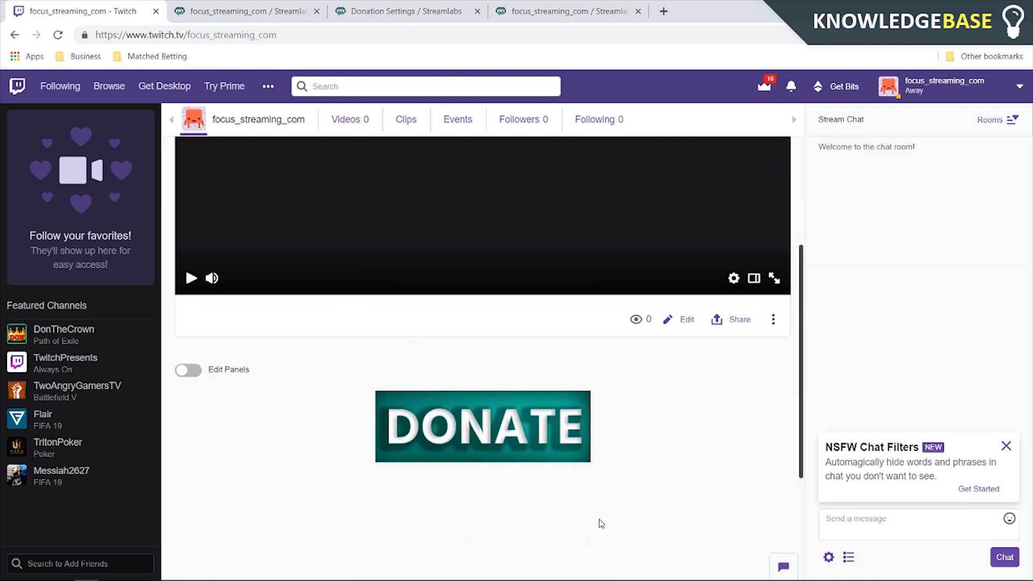
mouse_move(556, 425)
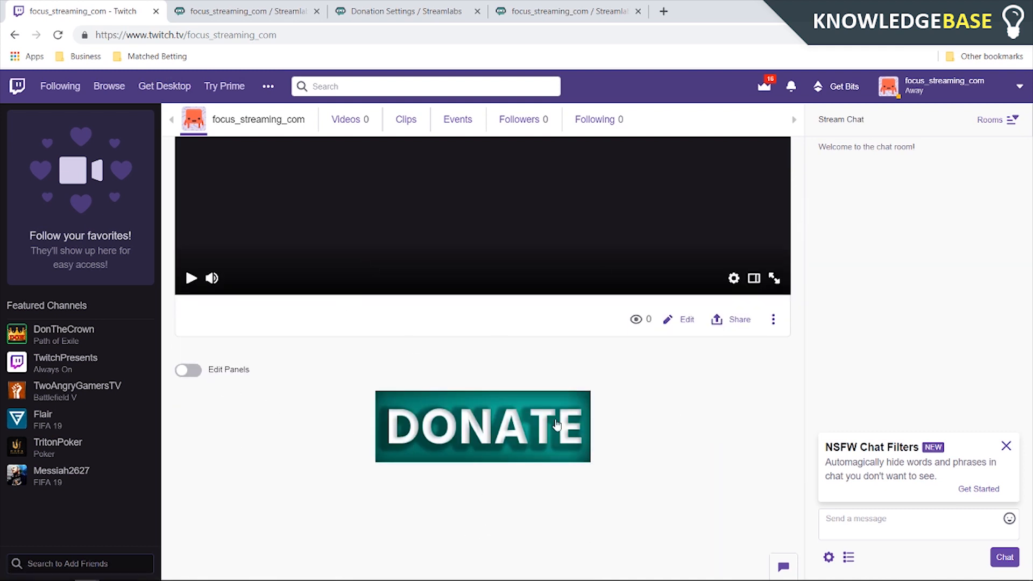
mouse_move(405, 372)
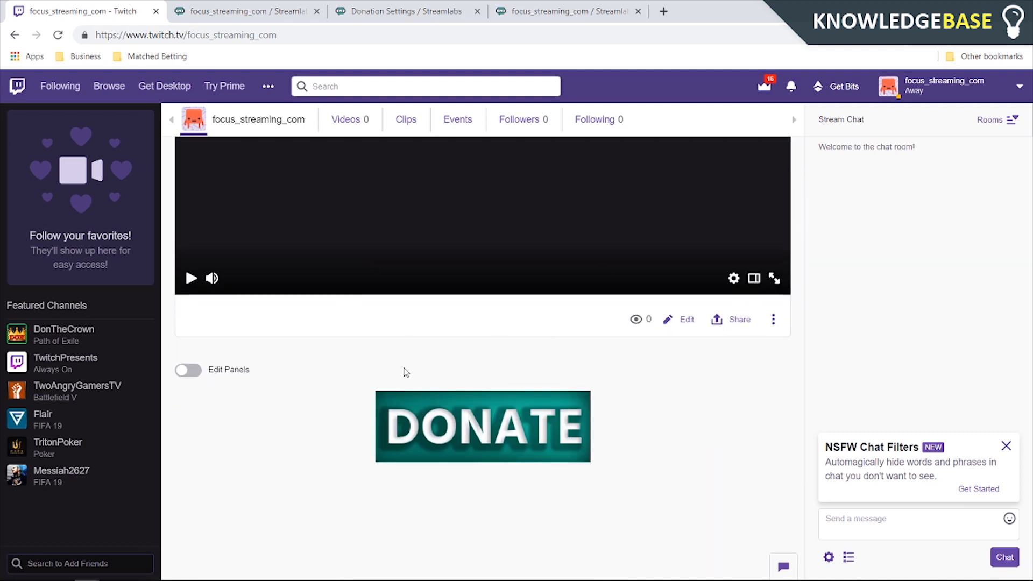
mouse_move(408, 344)
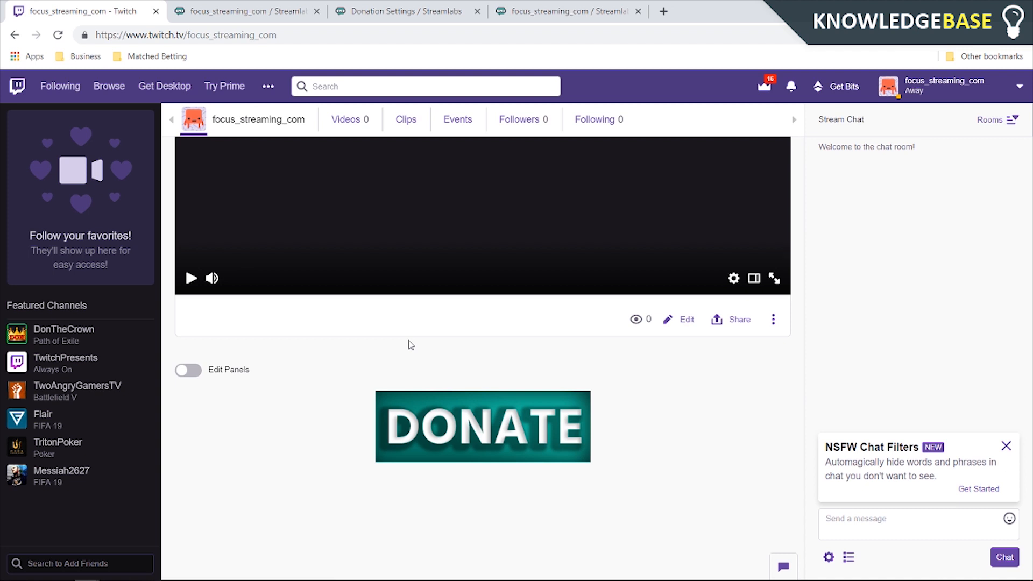
mouse_move(323, 370)
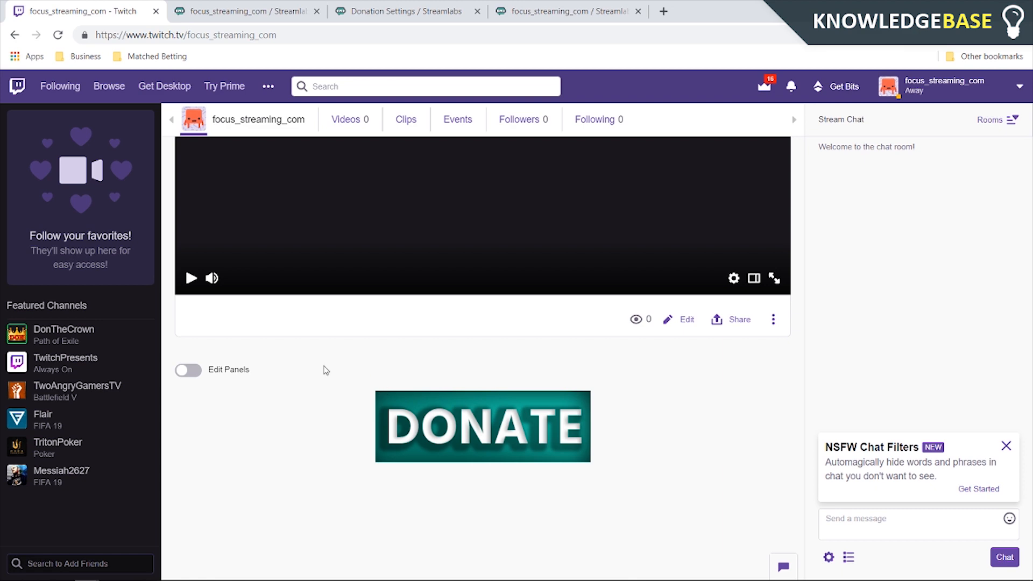
Check the DONATE panel's image link URL, reload, and open the linked tip page
left_click(187, 370)
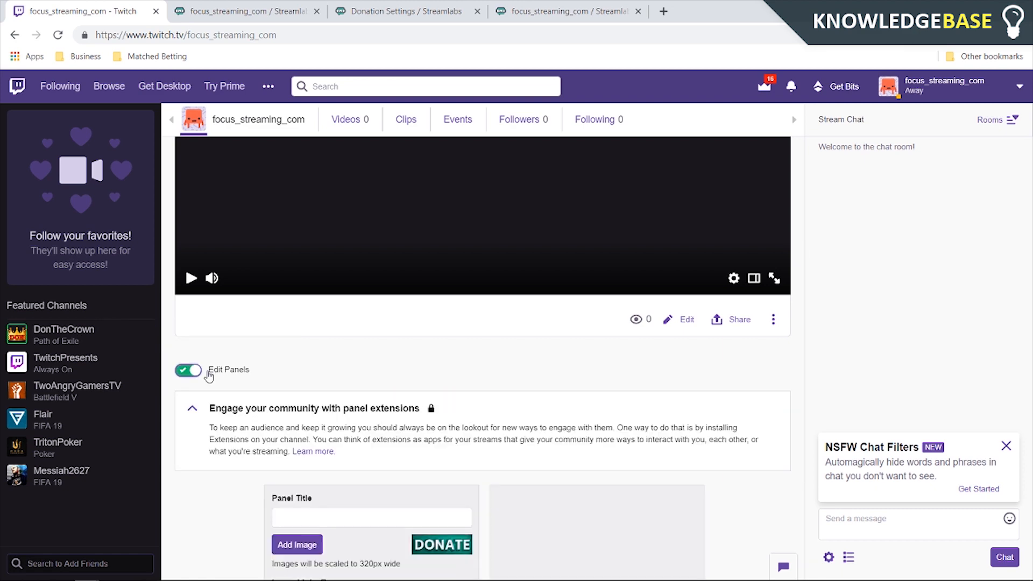
scroll("down", 3)
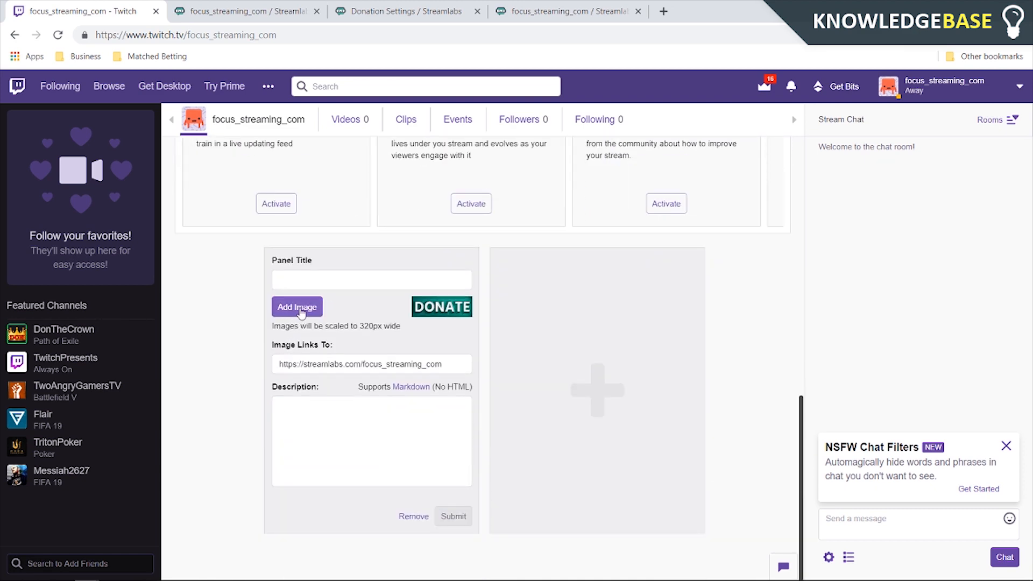
triple_click(371, 364)
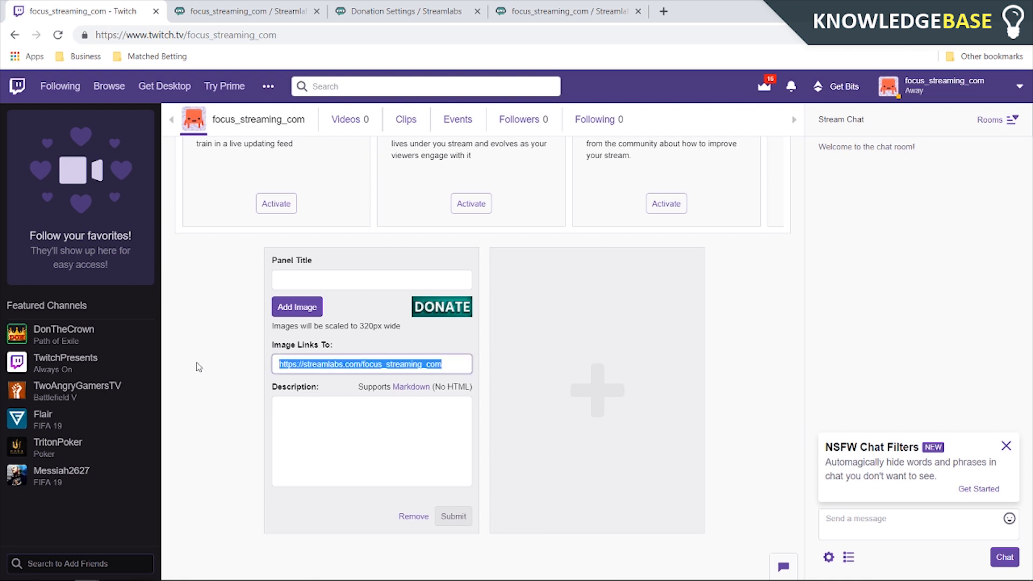
right_click(361, 364)
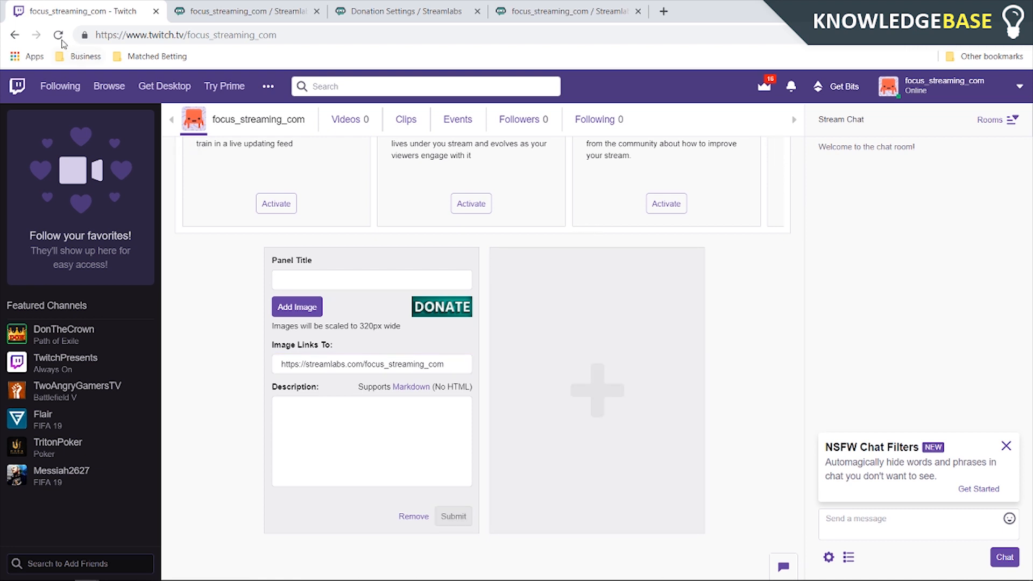
left_click(57, 35)
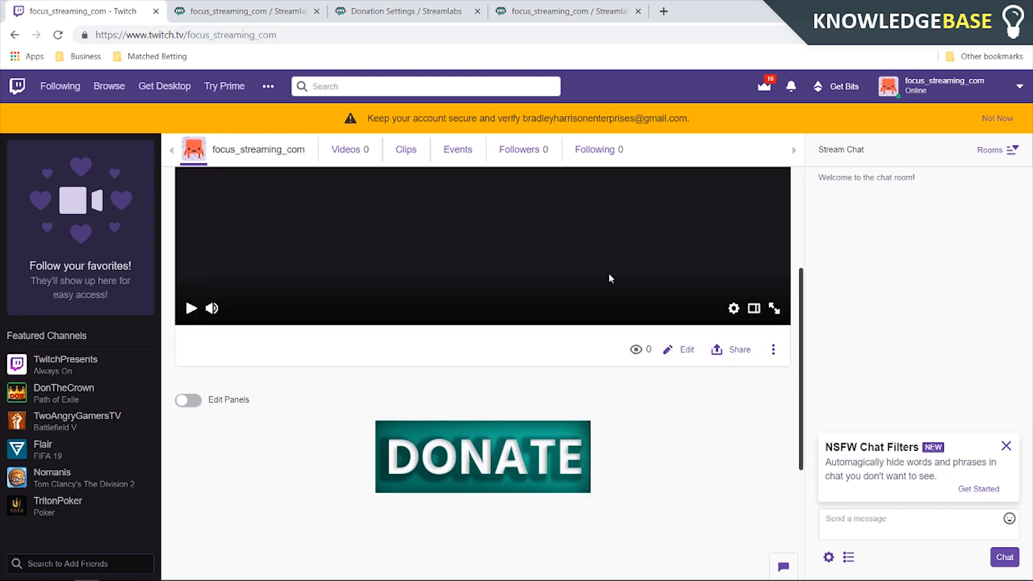
mouse_move(605, 476)
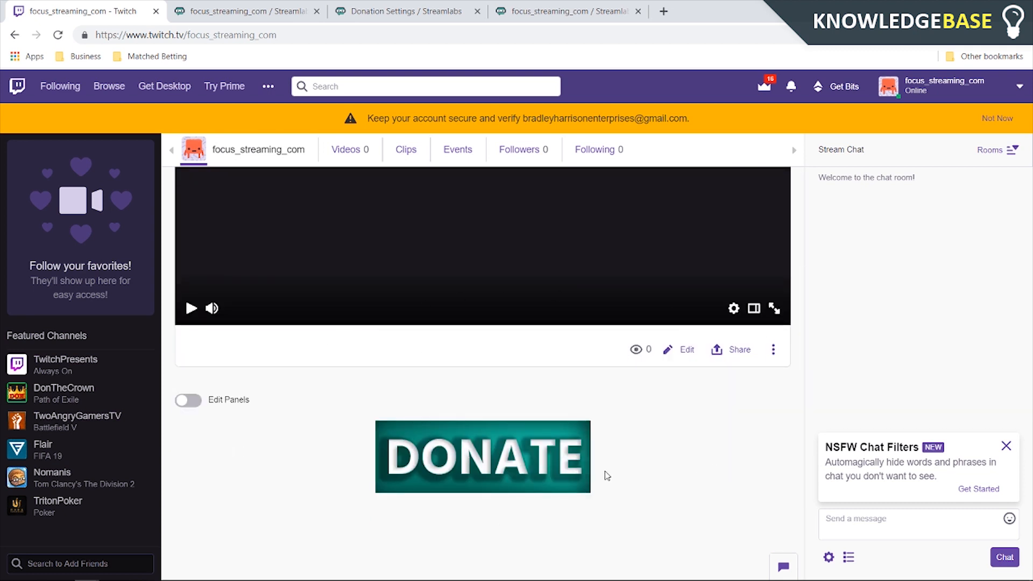
left_click(482, 457)
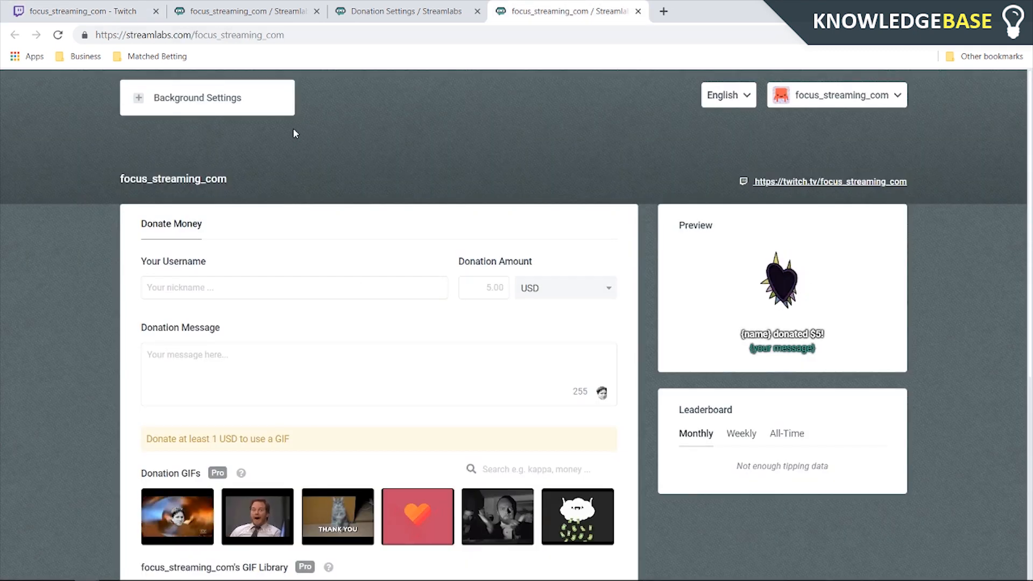